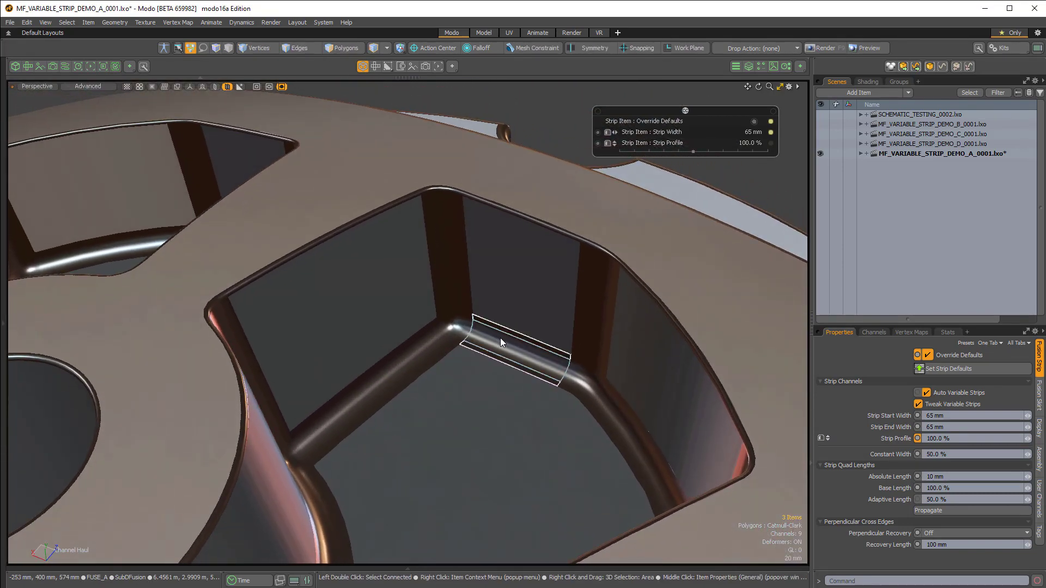
pyautogui.moveTo(501, 342)
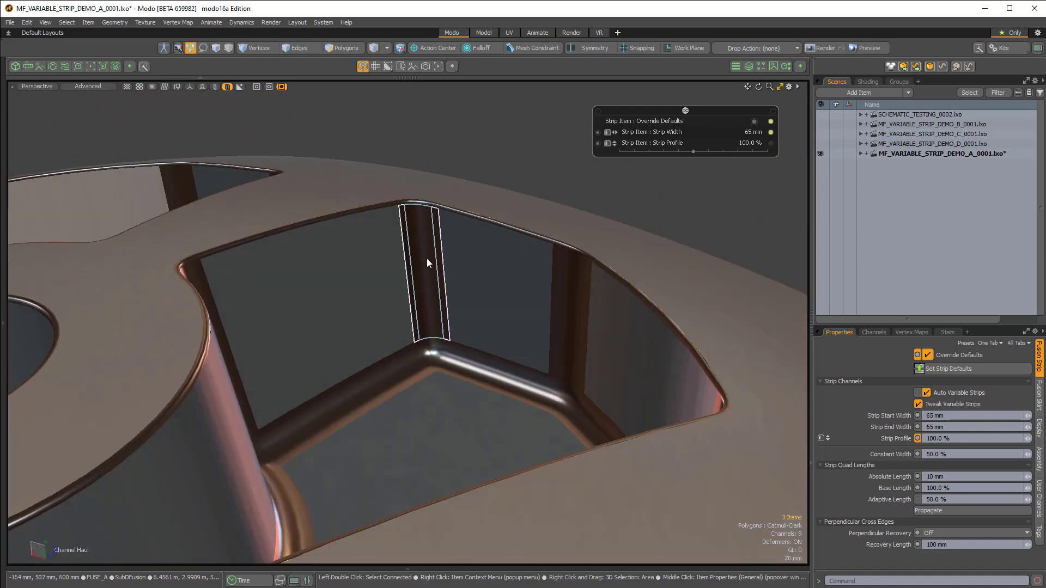
# - Orbit around the demo B model to inspect its tapering fusion strips
pyautogui.moveTo(427, 263); pyautogui.dragTo(362, 277)
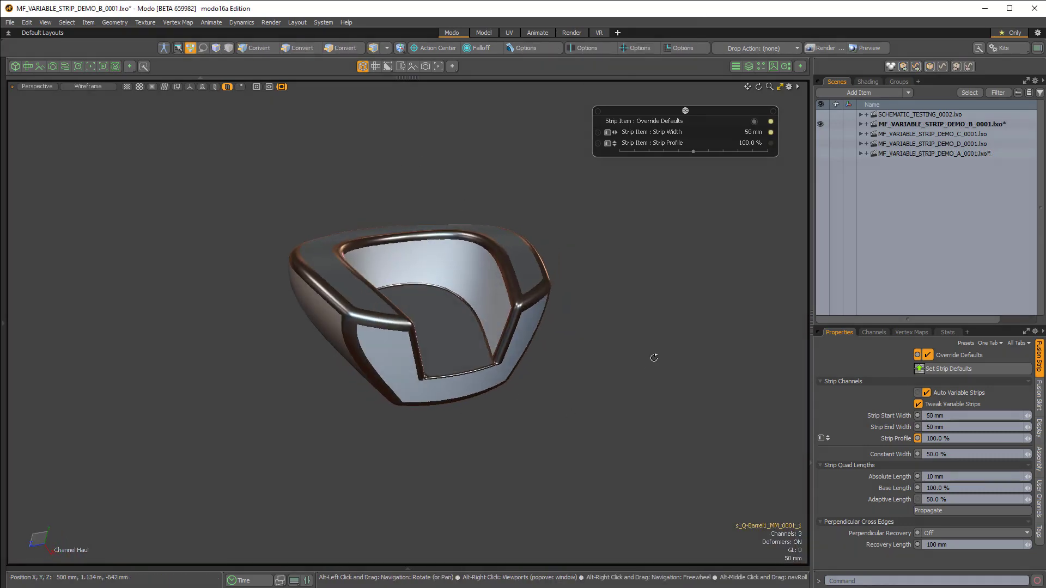
pyautogui.moveTo(654, 357); pyautogui.dragTo(479, 308)
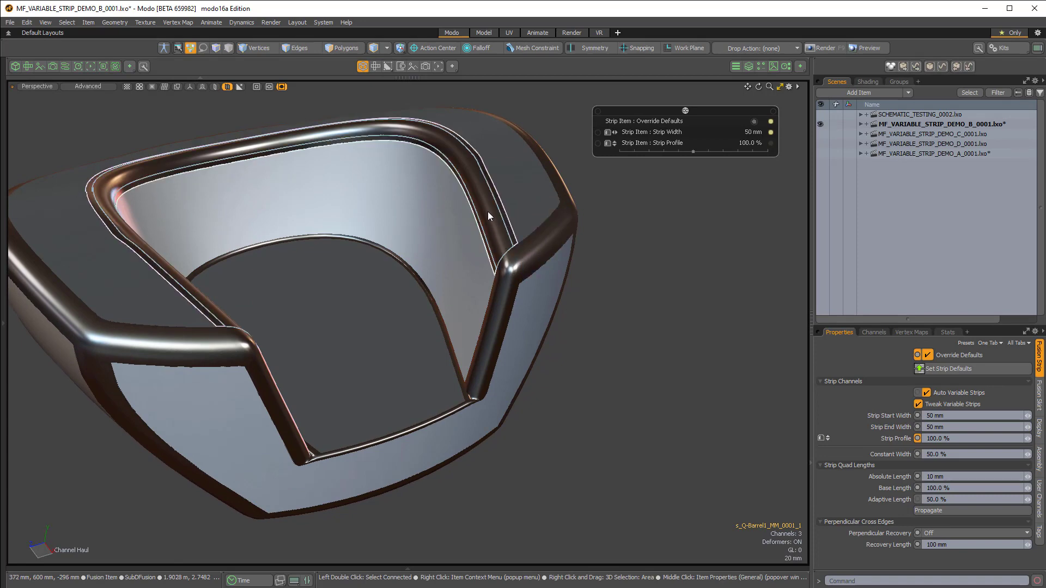
pyautogui.moveTo(487, 216); pyautogui.dragTo(460, 366)
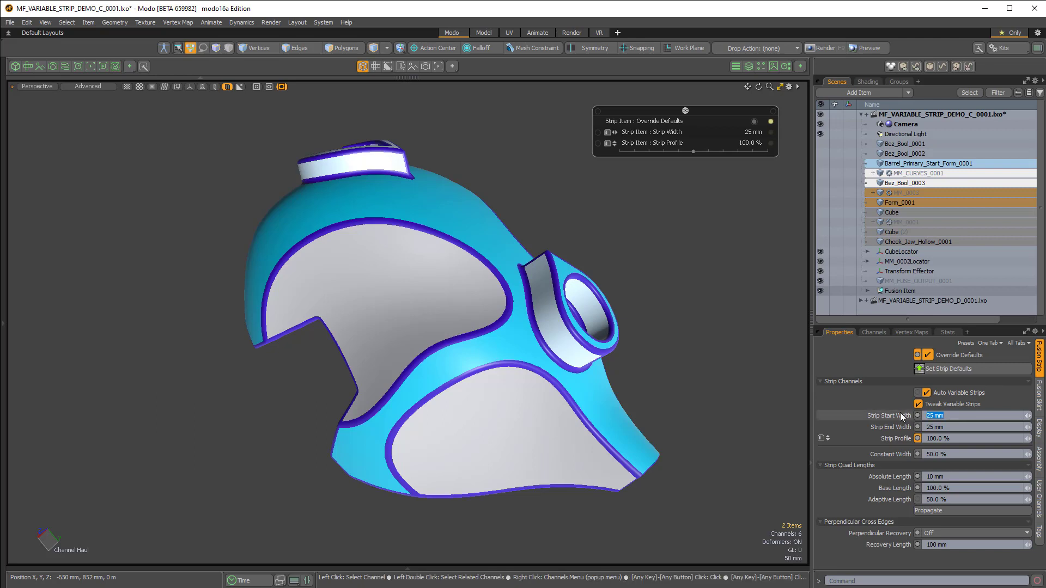
# - Enter 100mm as the Strip Start Width of demo C's fusion strips
pyautogui.write('100mm')
pyautogui.click(976, 427)
pyautogui.write('5')
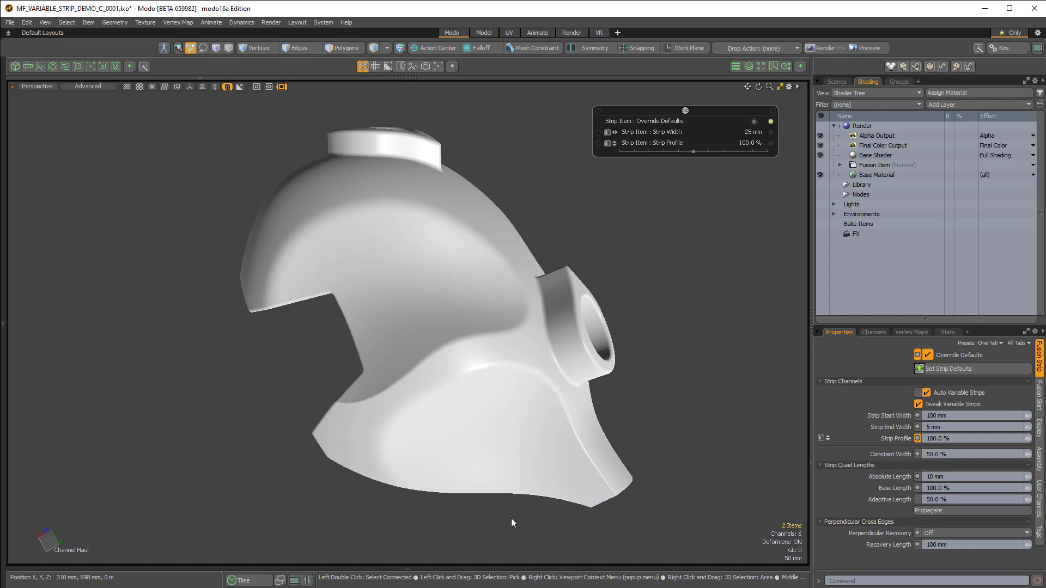
pyautogui.moveTo(565, 533)
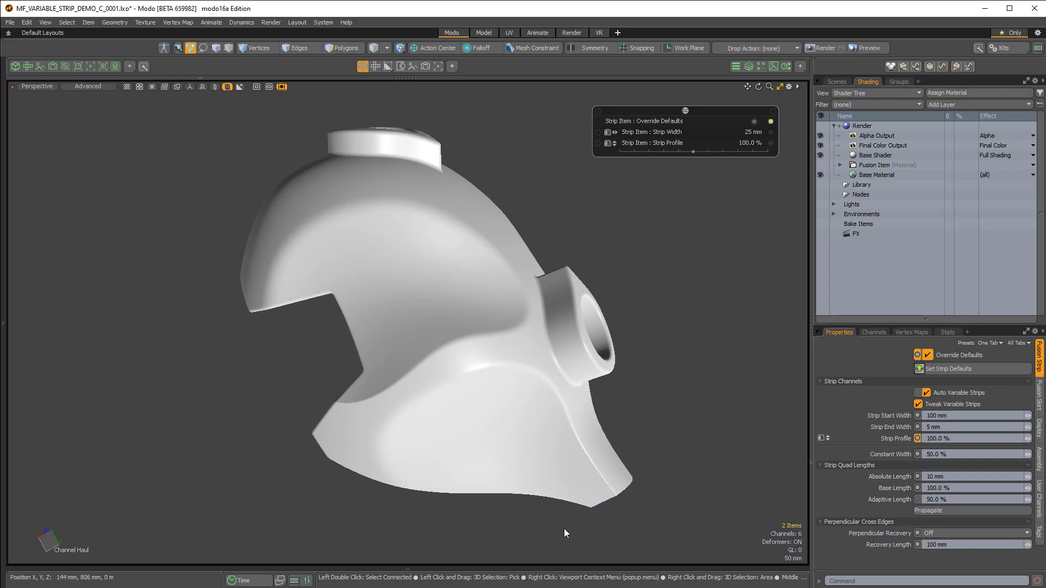
# - Switch to the Shading tab to show the Shader Tree
pyautogui.click(594, 476)
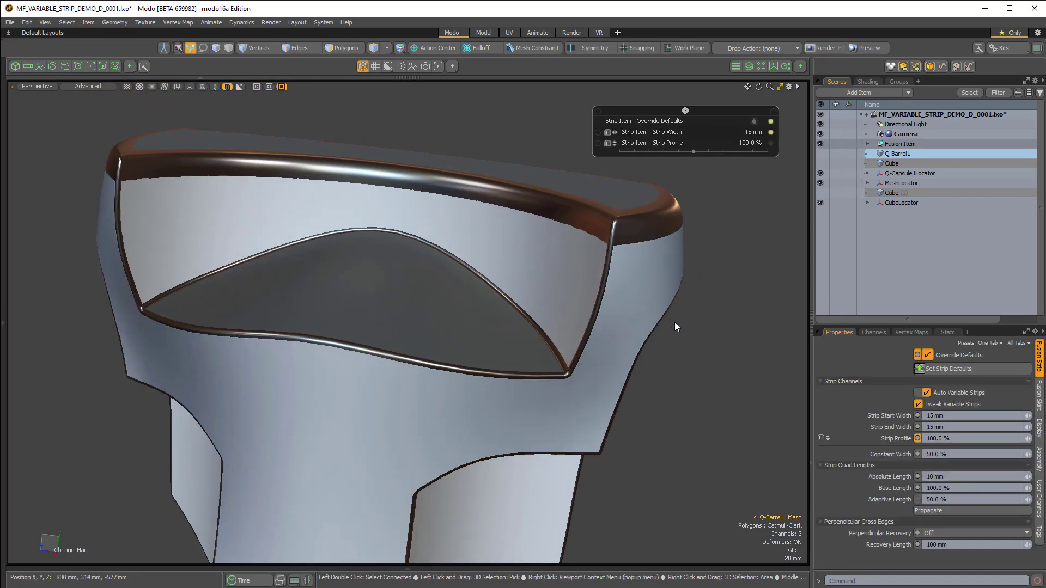
# - Select the fusion strip at the rim corner and view it from another angle
pyautogui.click(975, 427)
pyautogui.write('80')
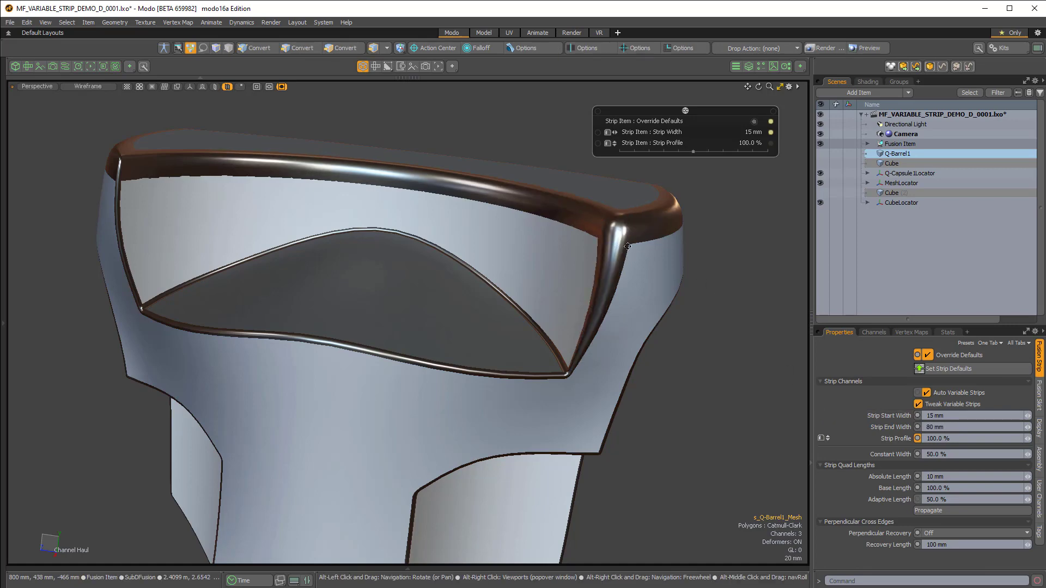
pyautogui.moveTo(627, 247); pyautogui.dragTo(552, 236)
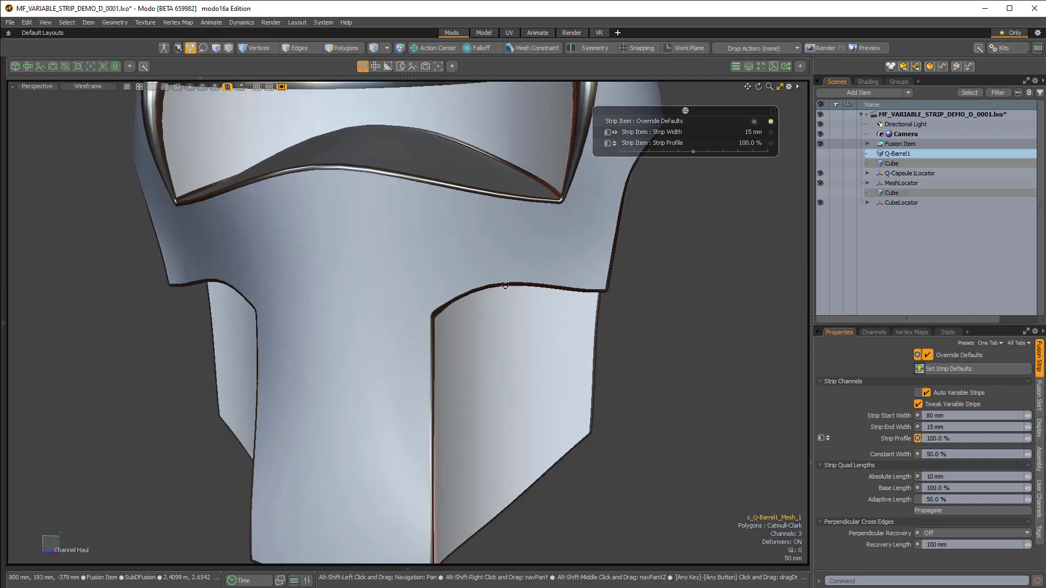
# - Move the view to the capsule section's strip, set Strip Start Width to 80, and inspect it
pyautogui.moveTo(505, 286); pyautogui.dragTo(405, 333)
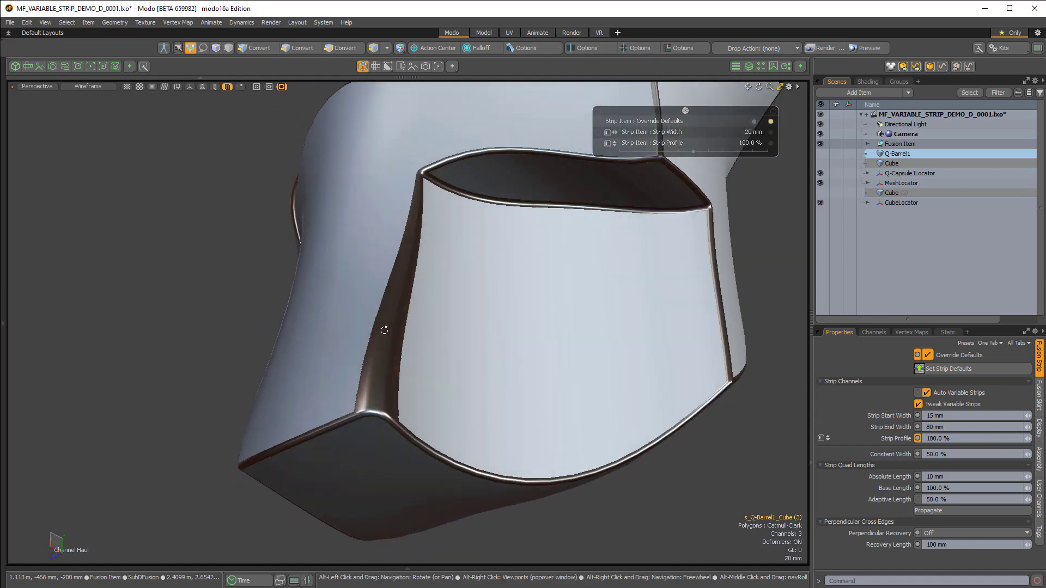
pyautogui.moveTo(384, 330); pyautogui.dragTo(475, 243)
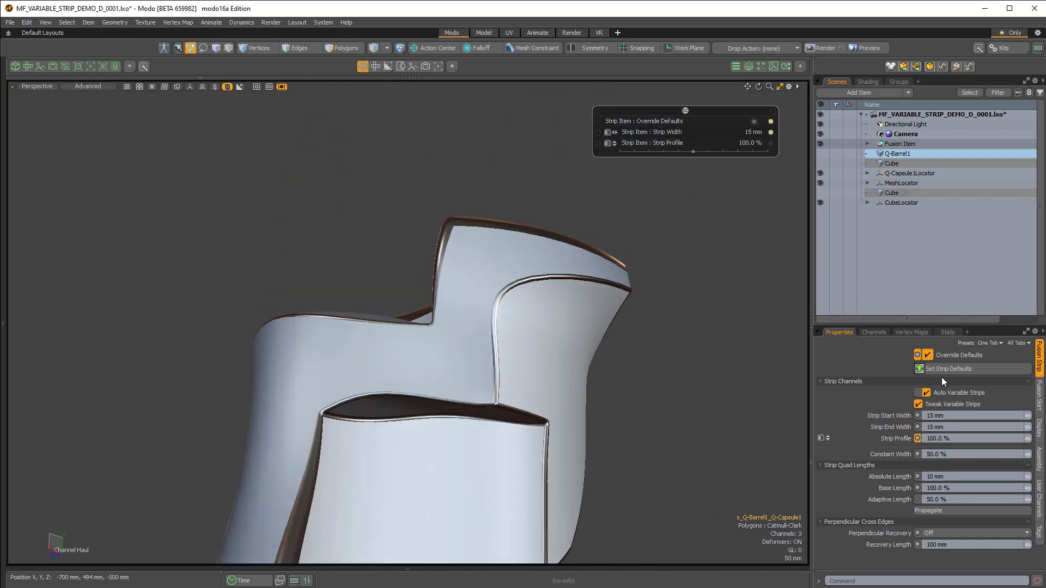
pyautogui.write('80')
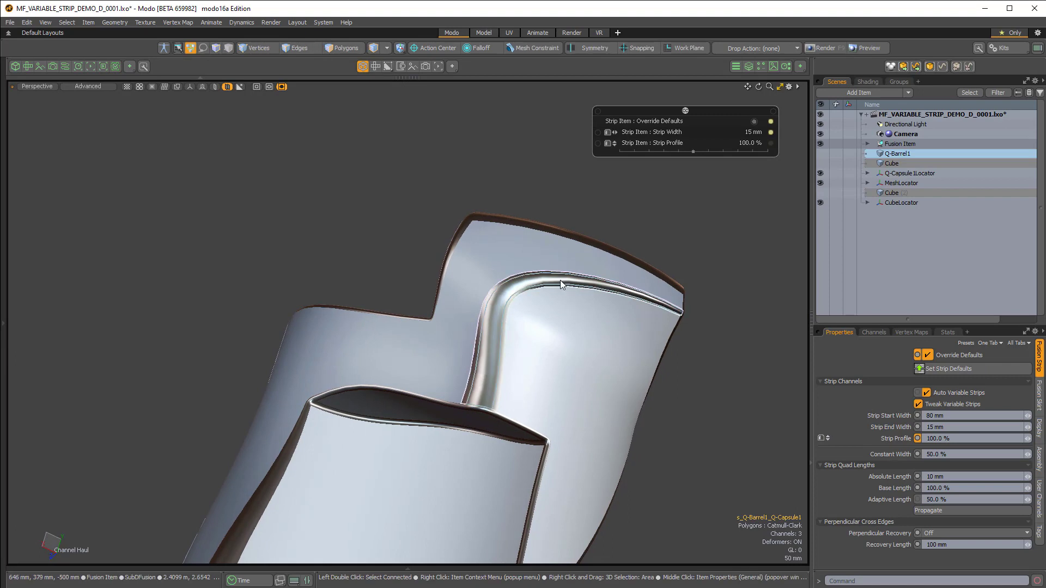
pyautogui.moveTo(560, 283); pyautogui.dragTo(565, 437)
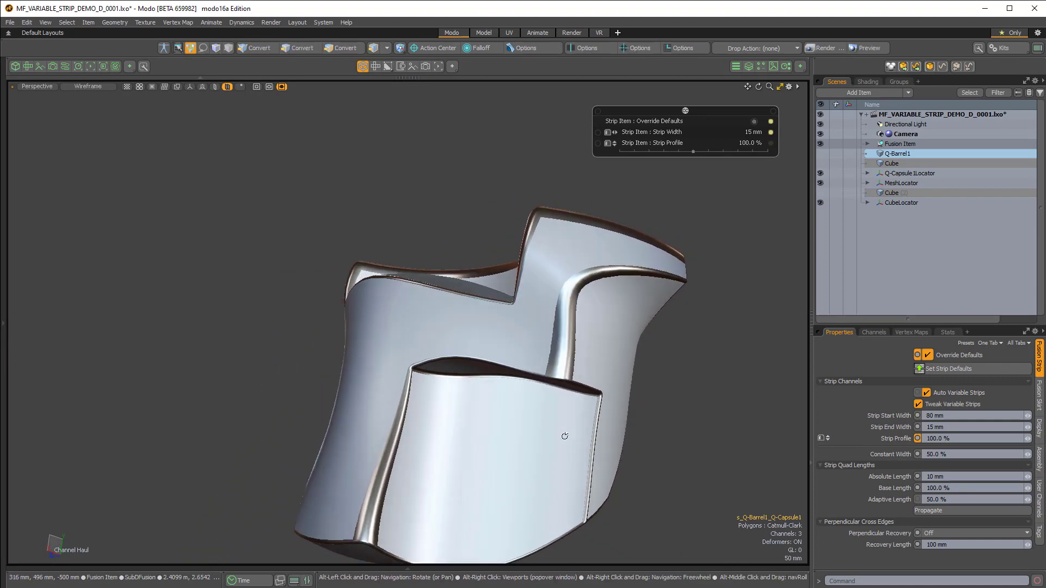